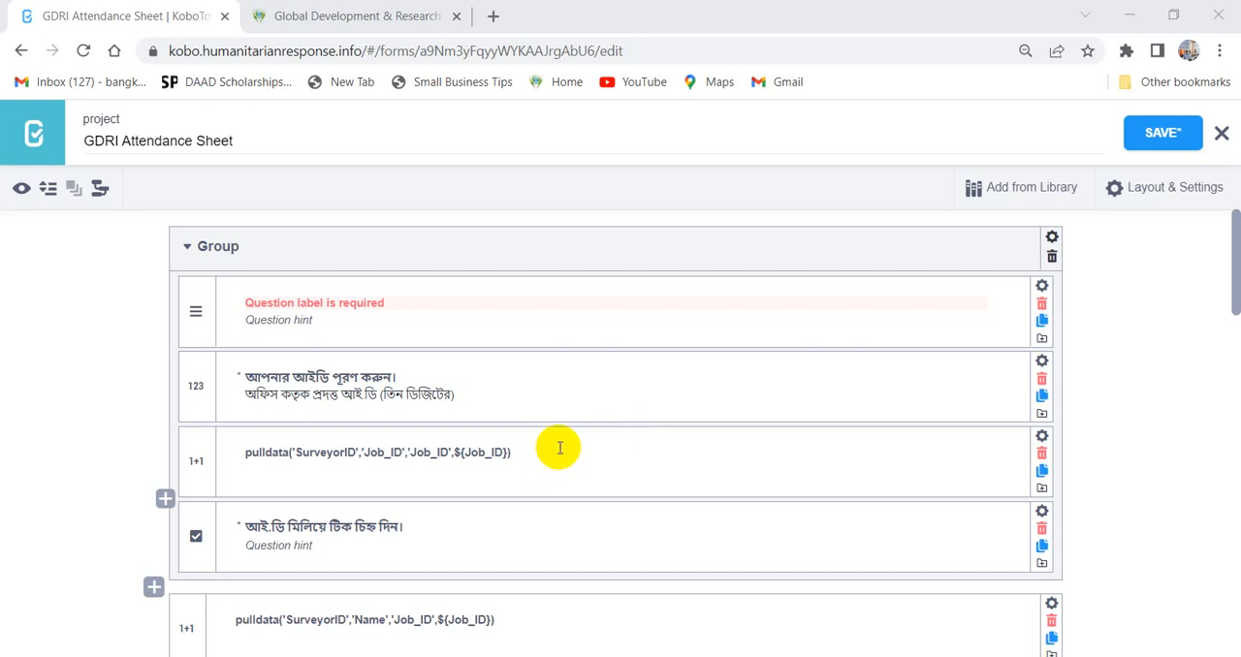
pyautogui.moveTo(512, 338)
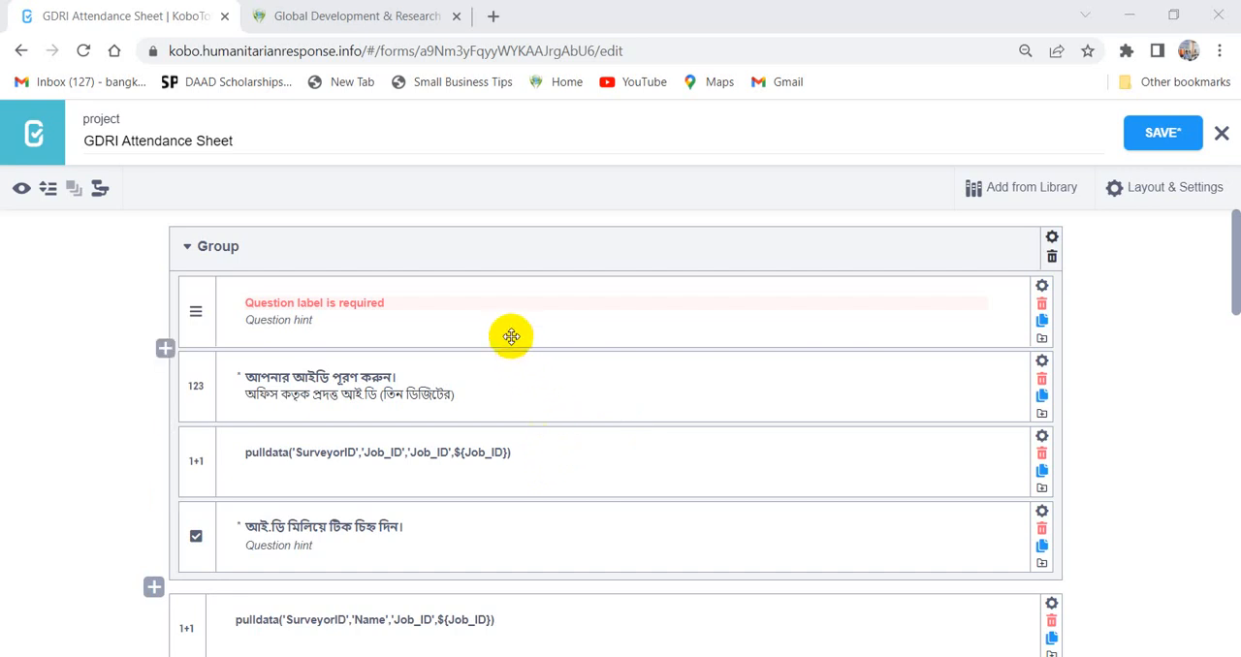
pyautogui.moveTo(558, 319)
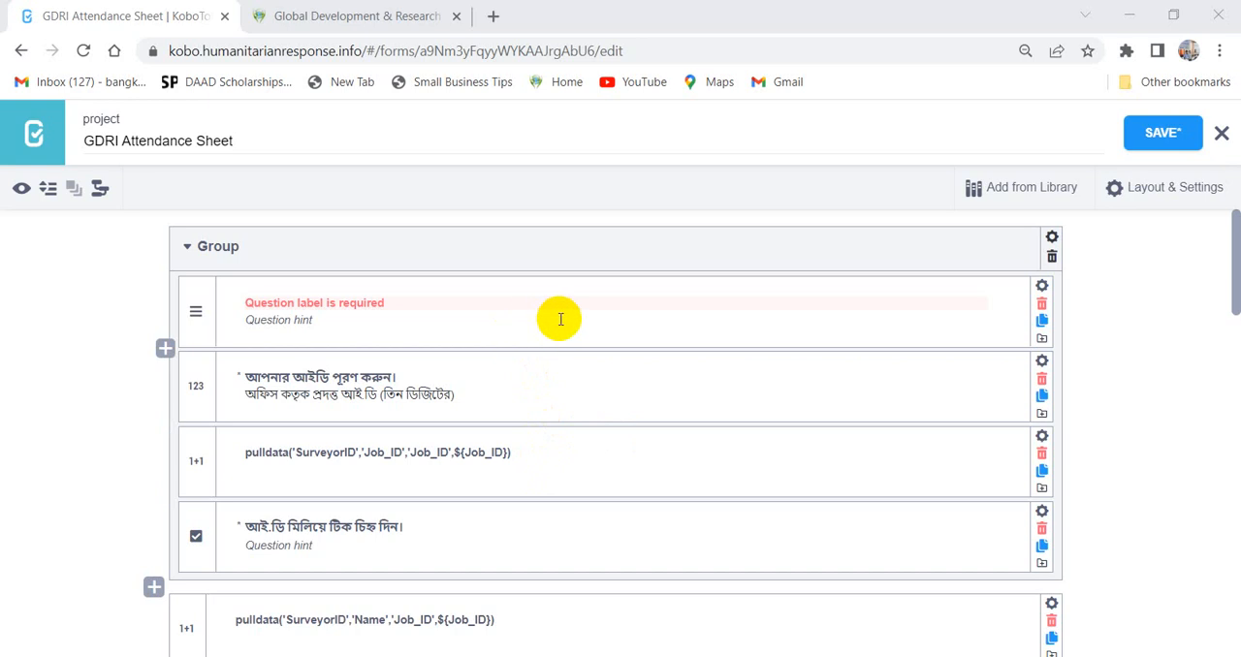
pyautogui.moveTo(558, 314)
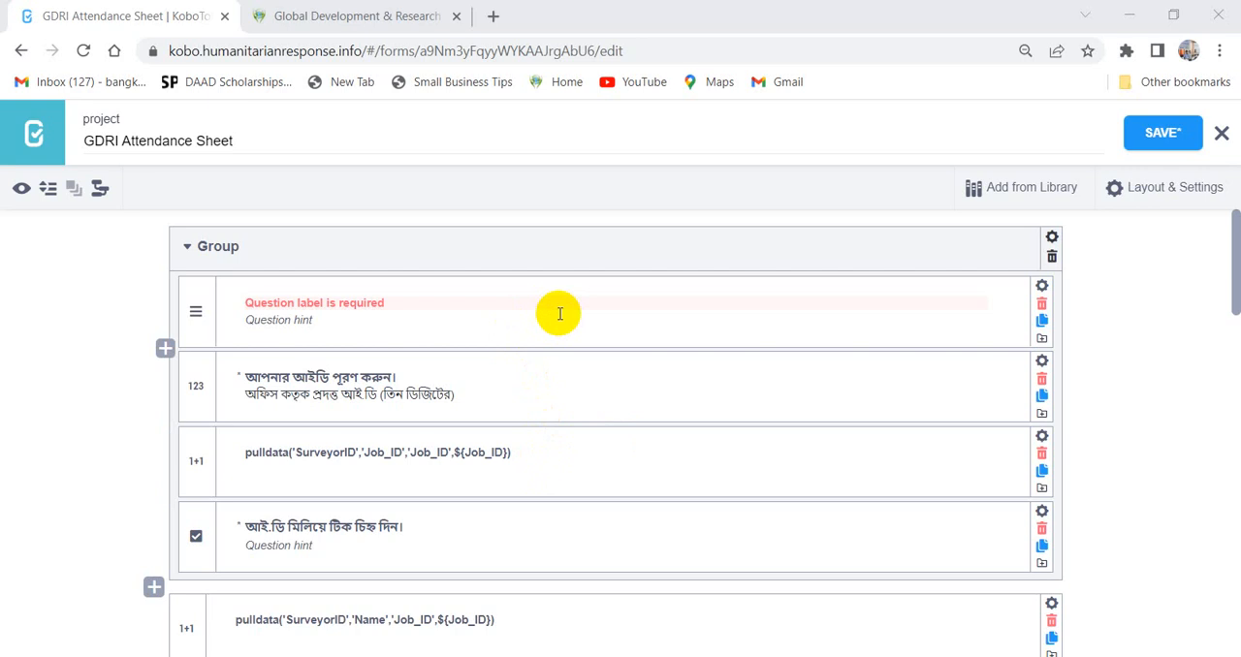
# Label the note 'To know more about our project please visit our website [GDRI]('
pyautogui.click(558, 319)
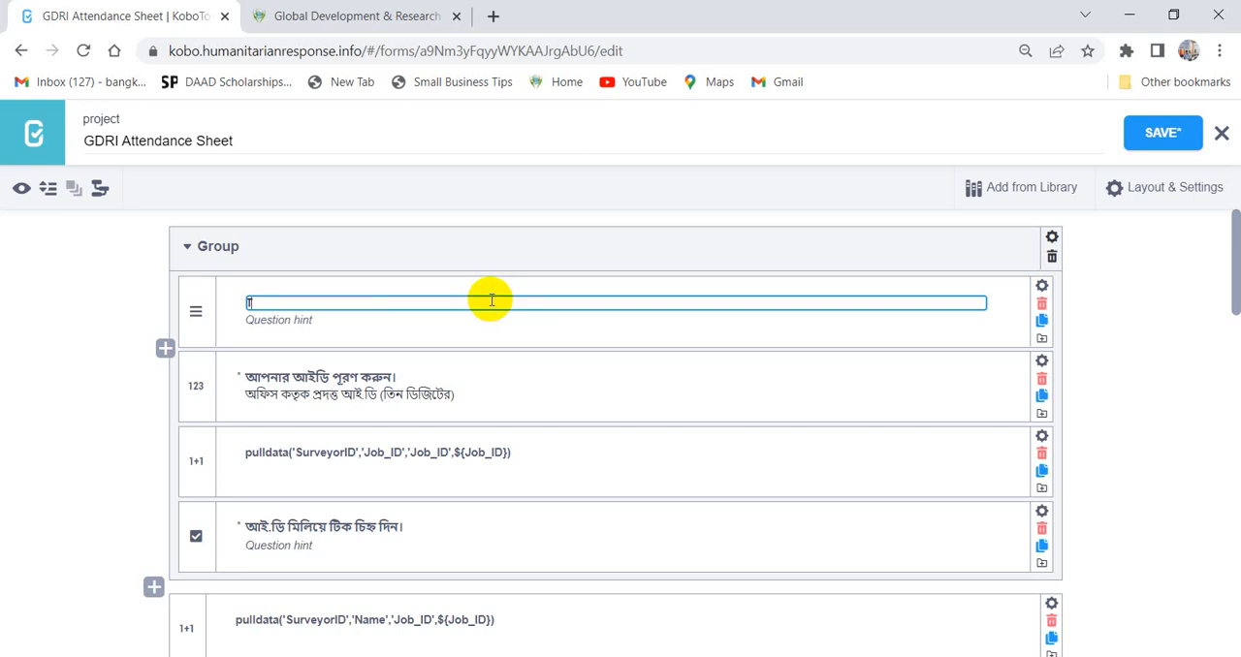
pyautogui.write('To know more')
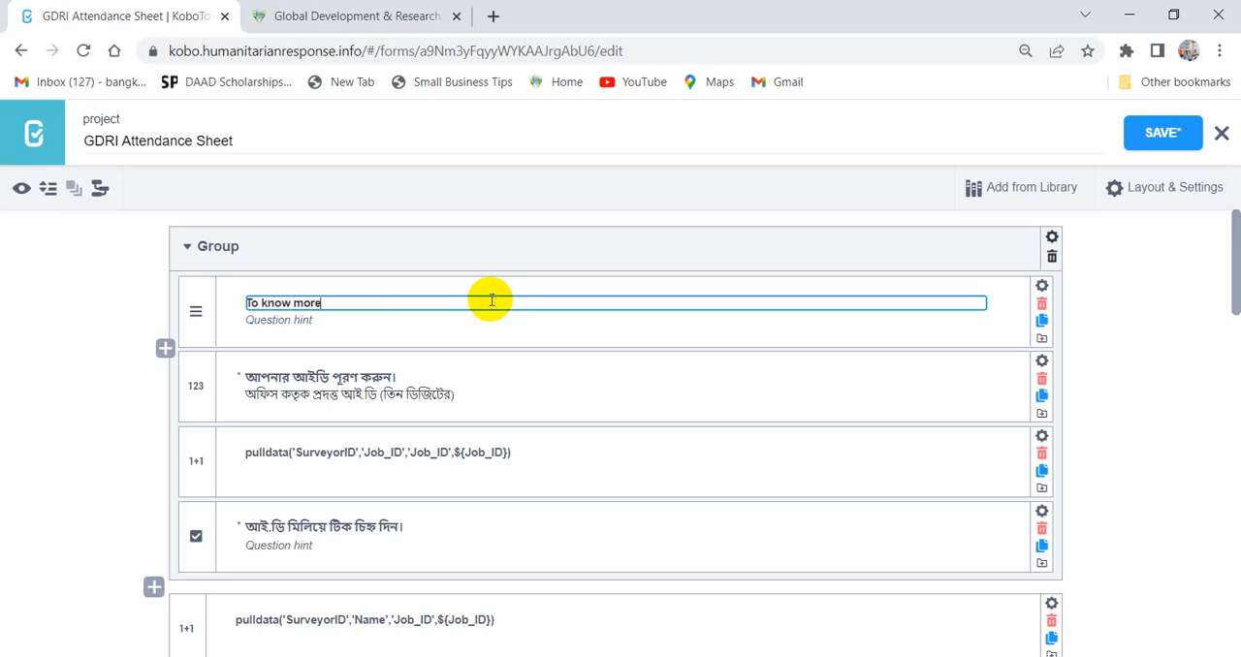
pyautogui.write('about')
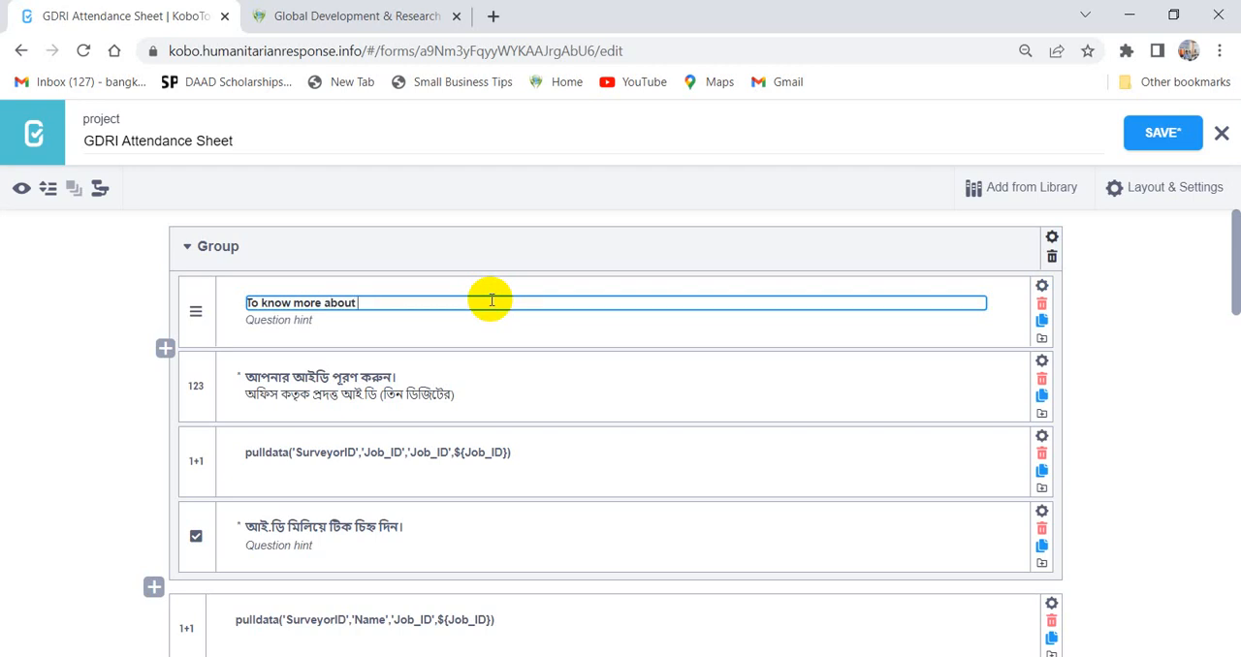
pyautogui.write('our')
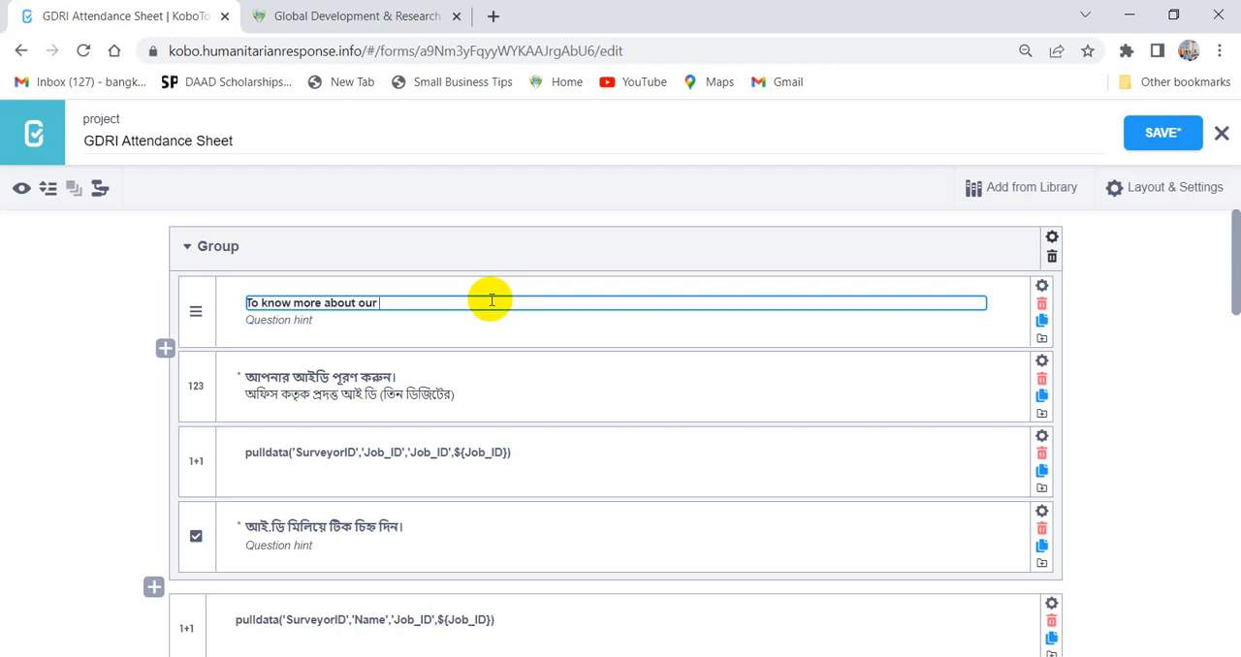
pyautogui.write('proj')
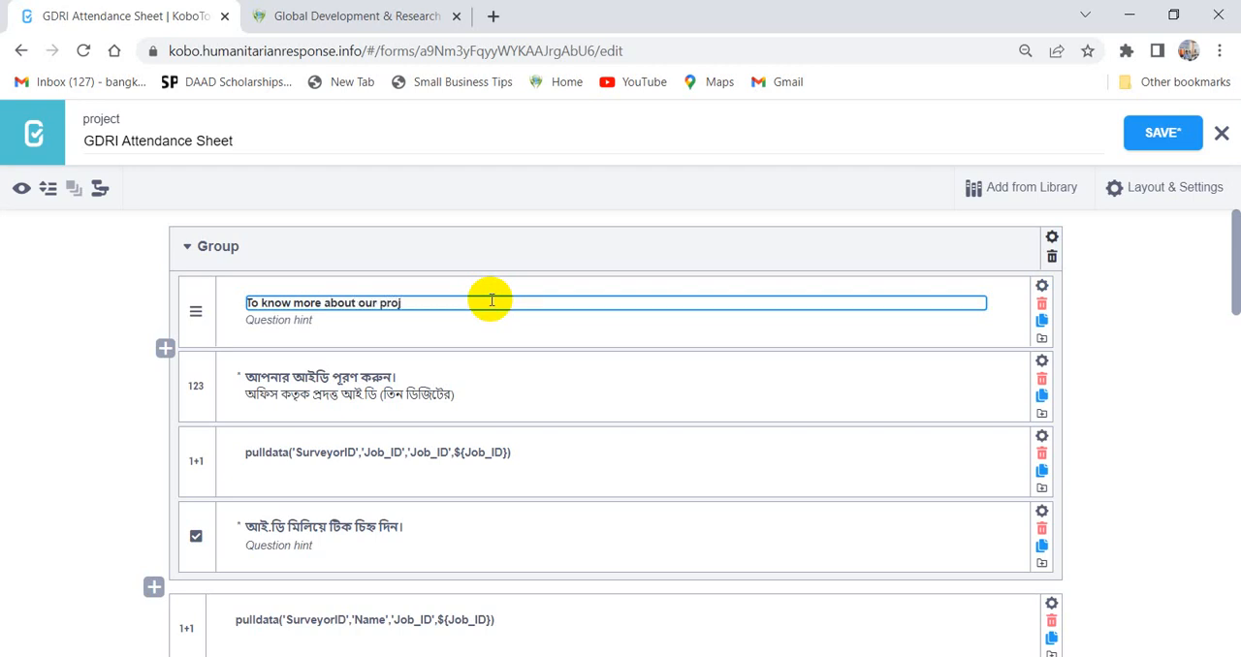
pyautogui.write('ect peo')
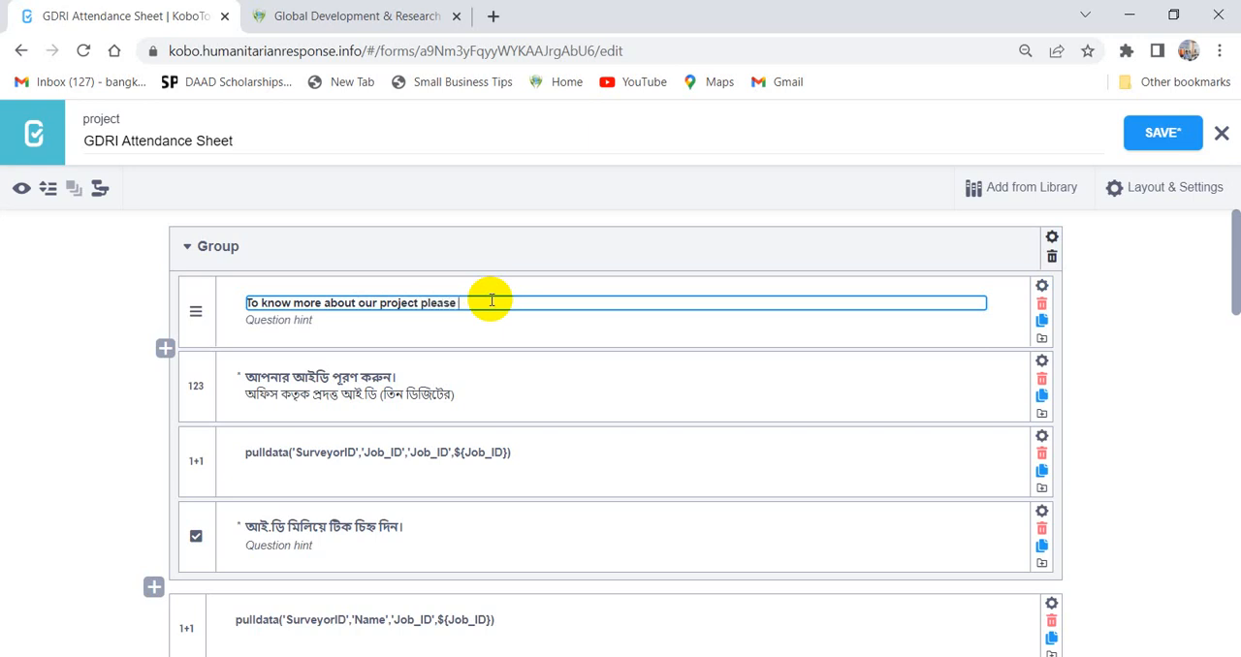
pyautogui.write('visit')
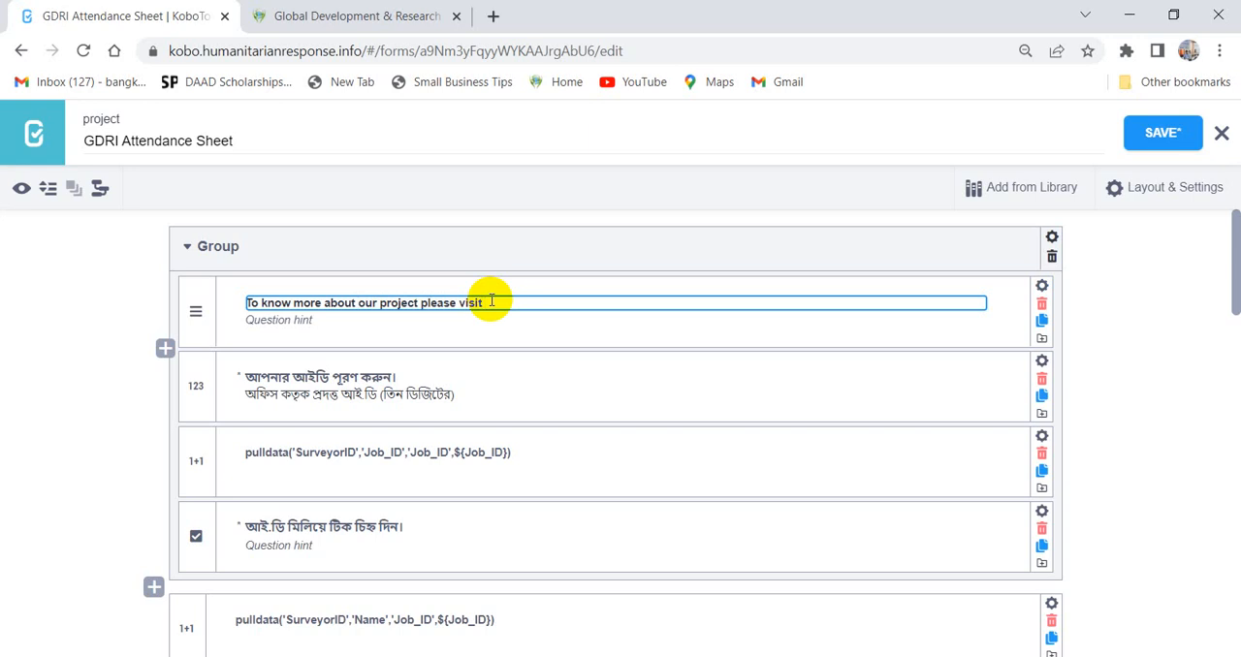
pyautogui.write('our')
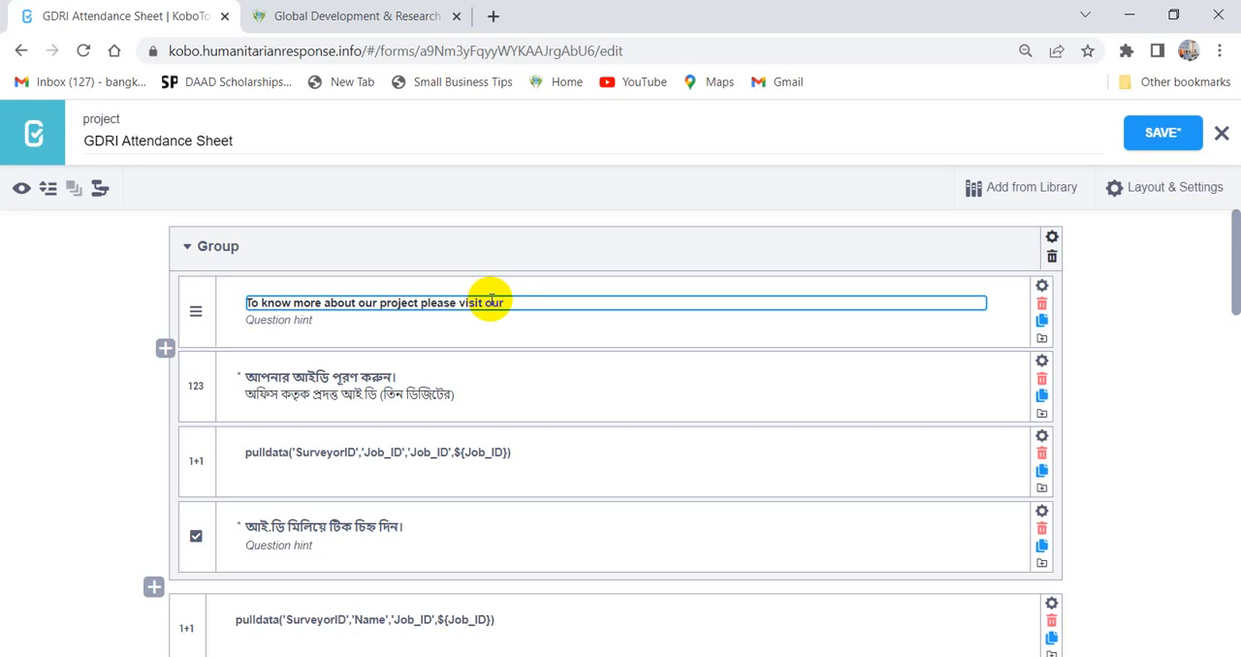
pyautogui.write('websit')
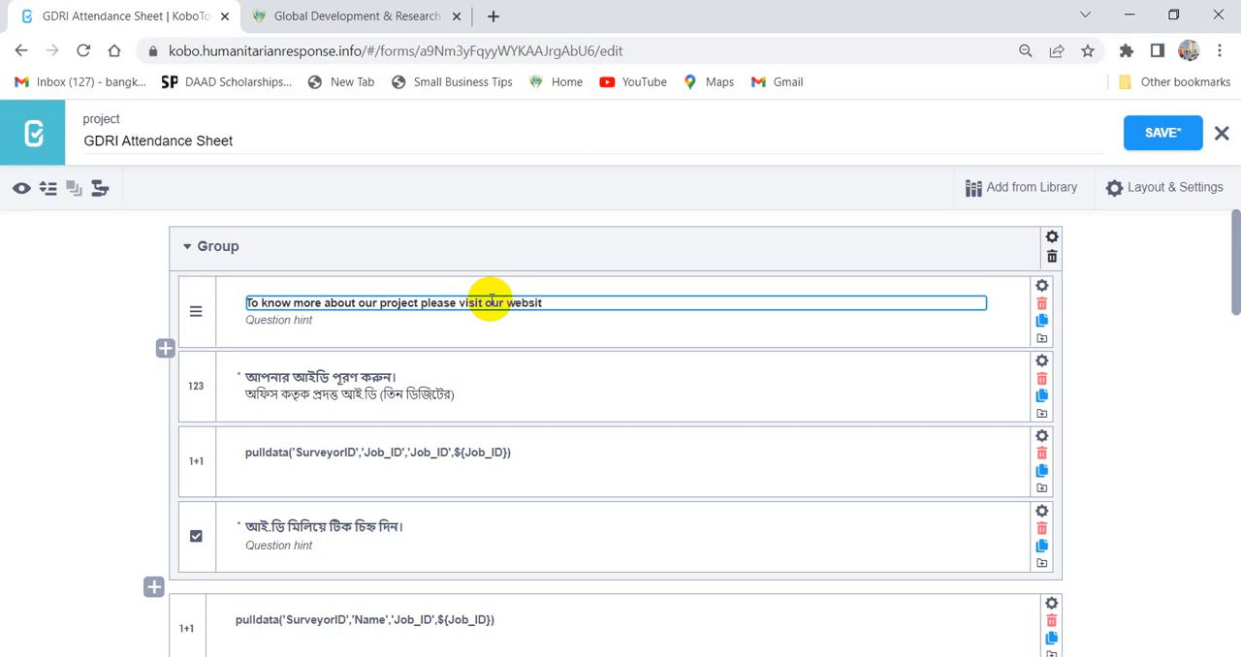
pyautogui.write('e')
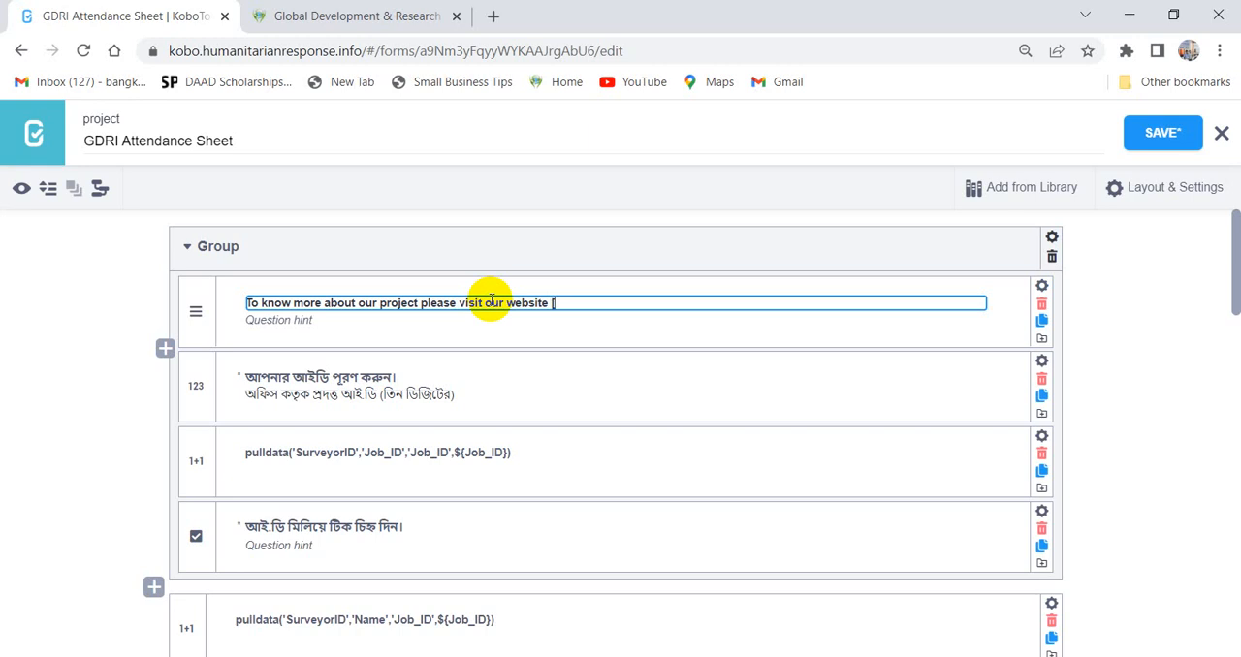
pyautogui.write('[GDRI')
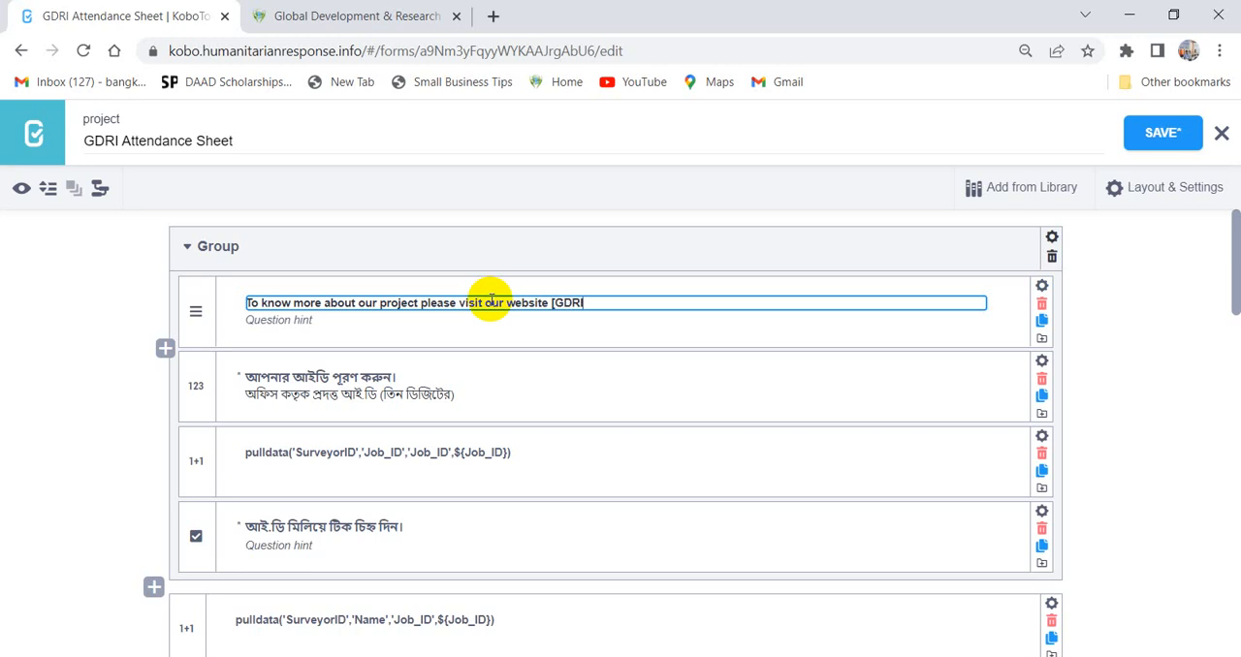
pyautogui.write(']')
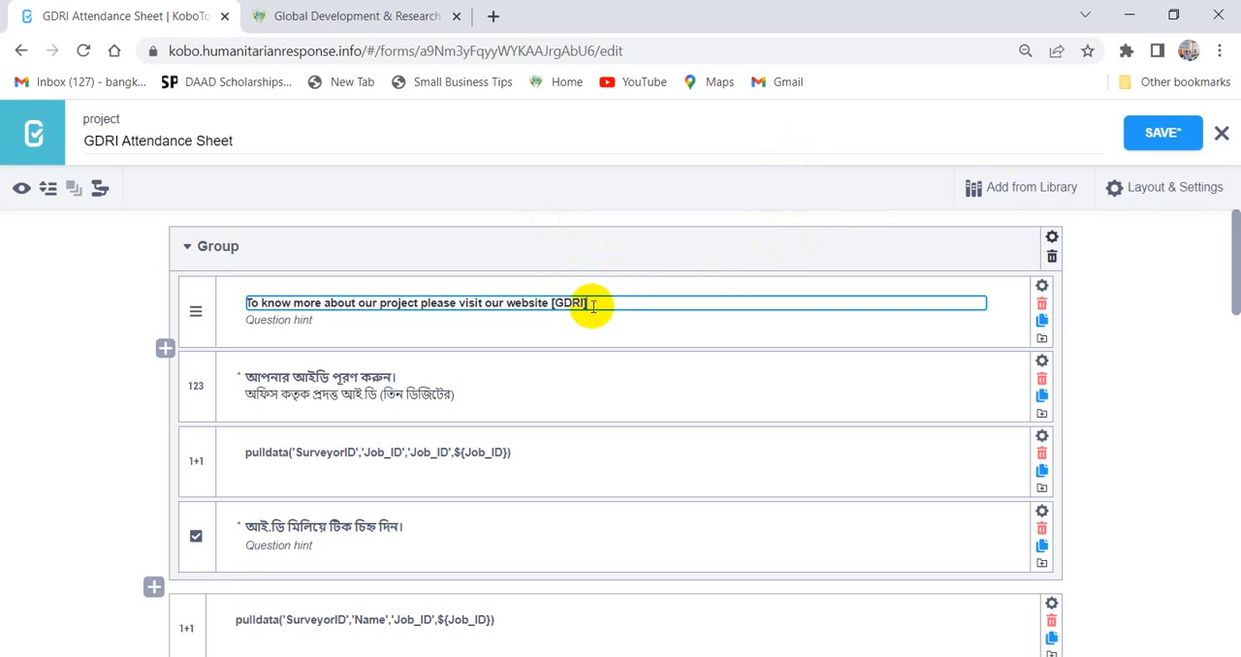
pyautogui.write('(')
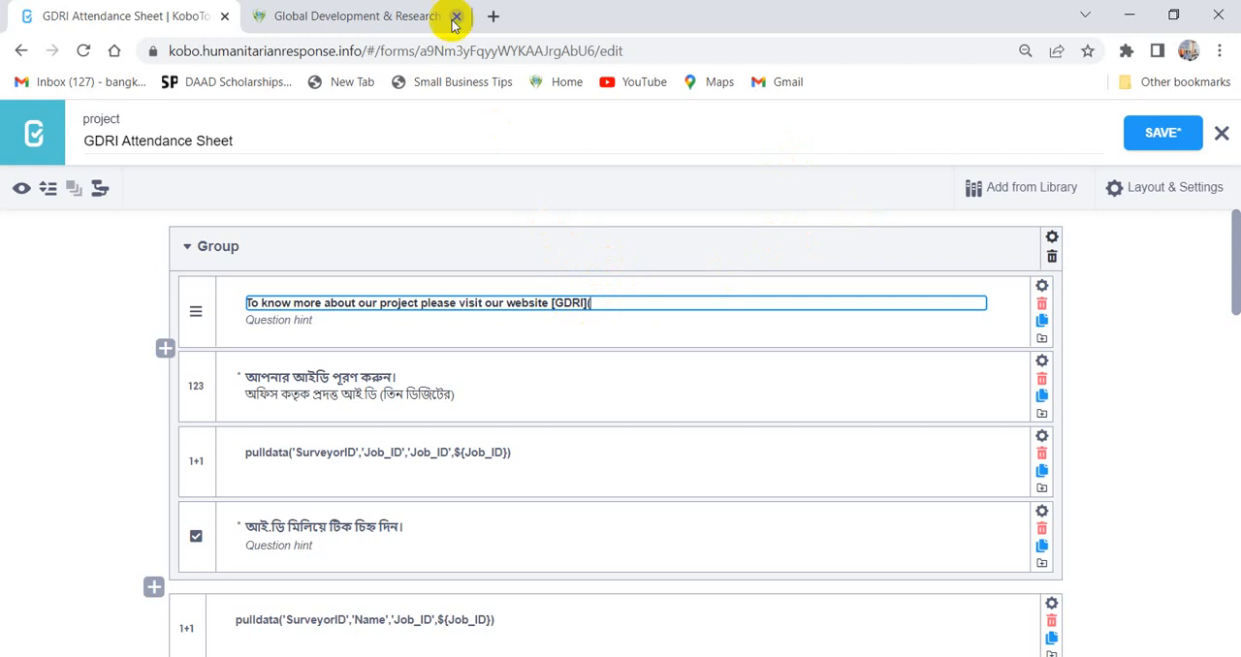
# Check the GDRI website's address and return to editing the note after [GDRI]
pyautogui.click(357, 16)
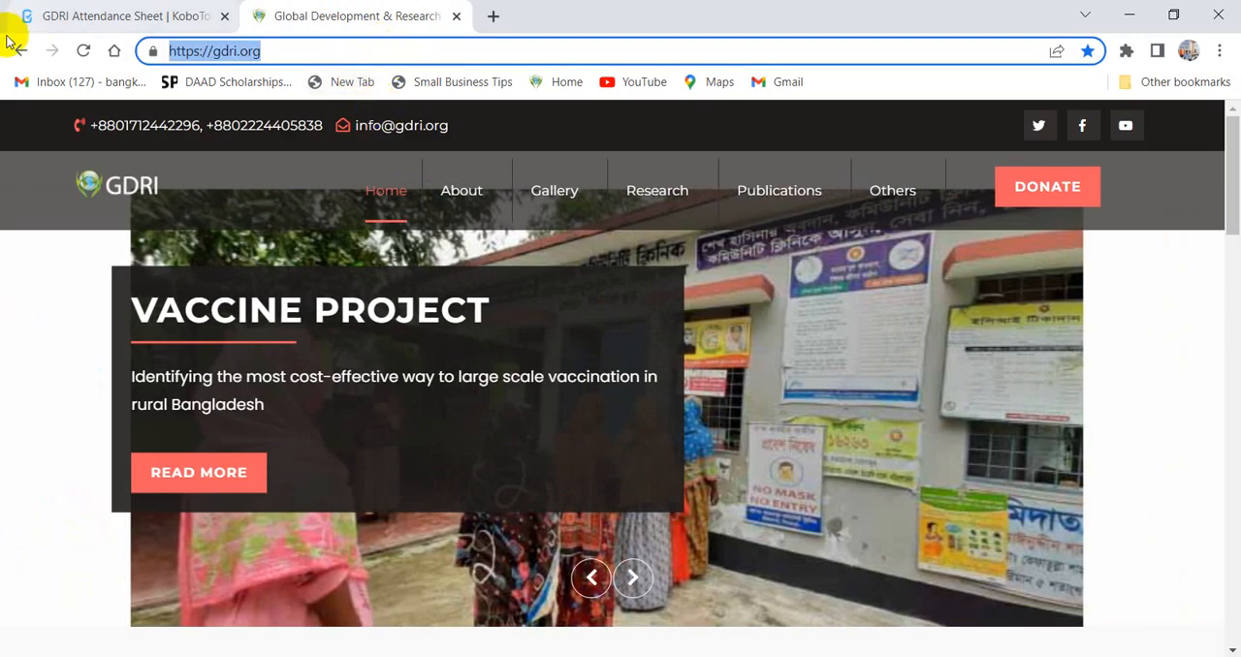
pyautogui.click(116, 15)
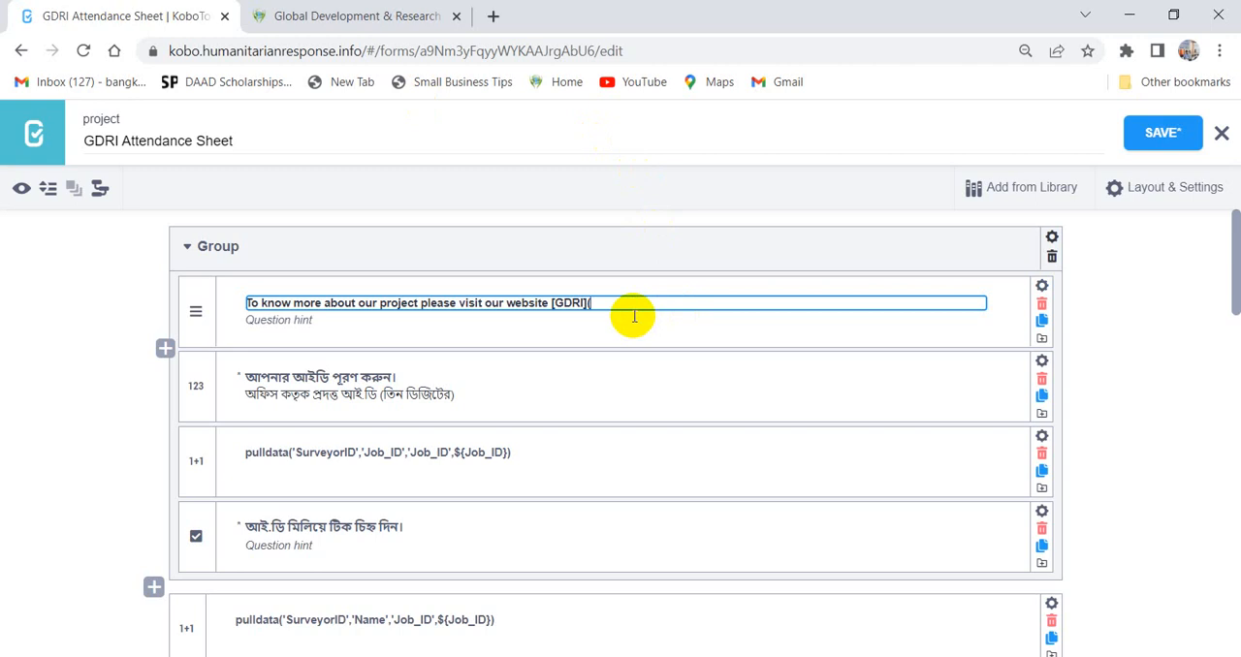
pyautogui.write('https://gdri.org/)')
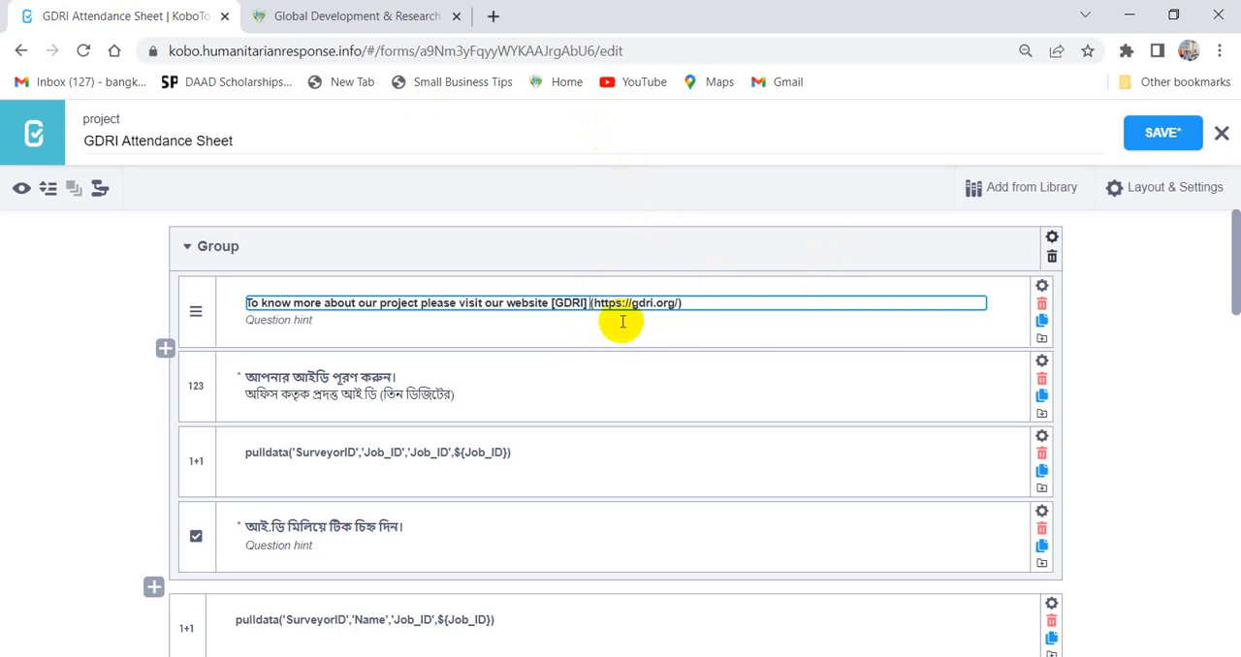
pyautogui.moveTo(22, 188)
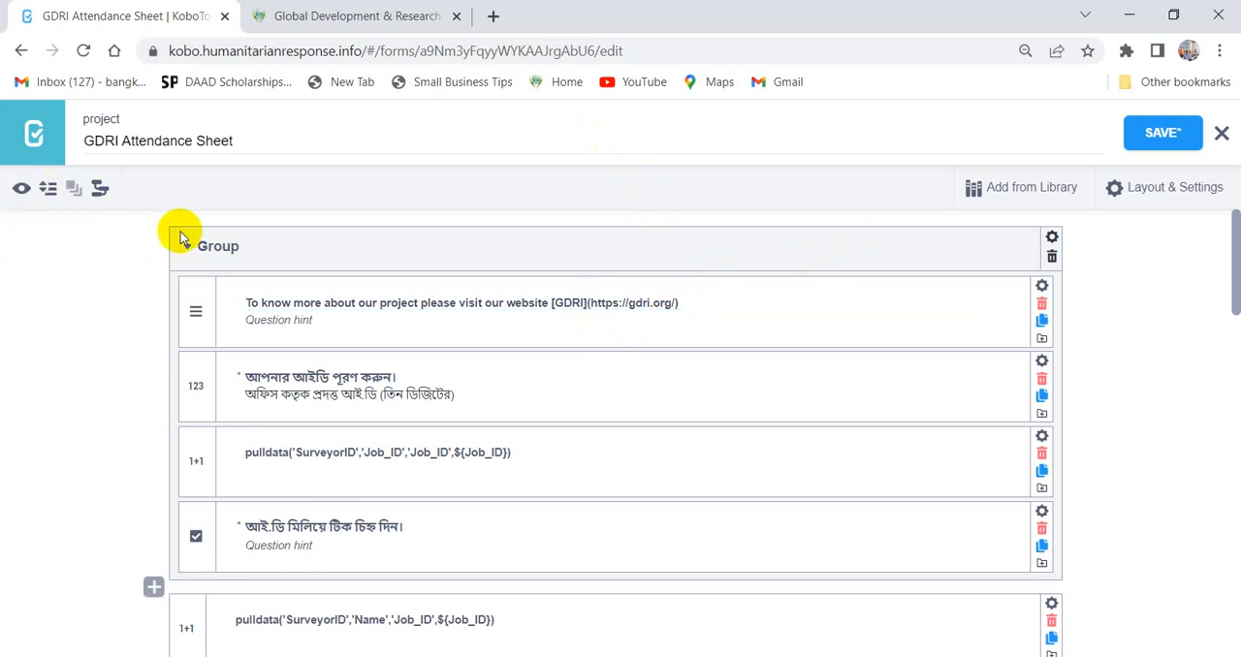
# Preview the form and follow the clickable GDRI link to the website
pyautogui.click(20, 188)
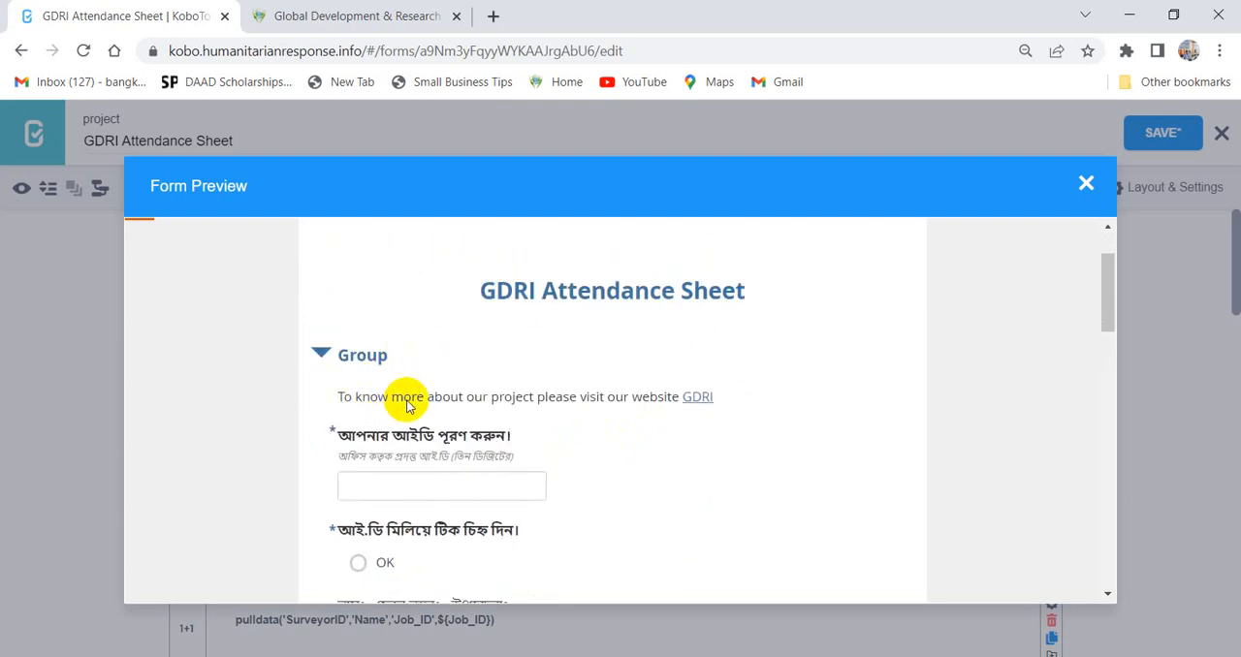
pyautogui.moveTo(589, 403)
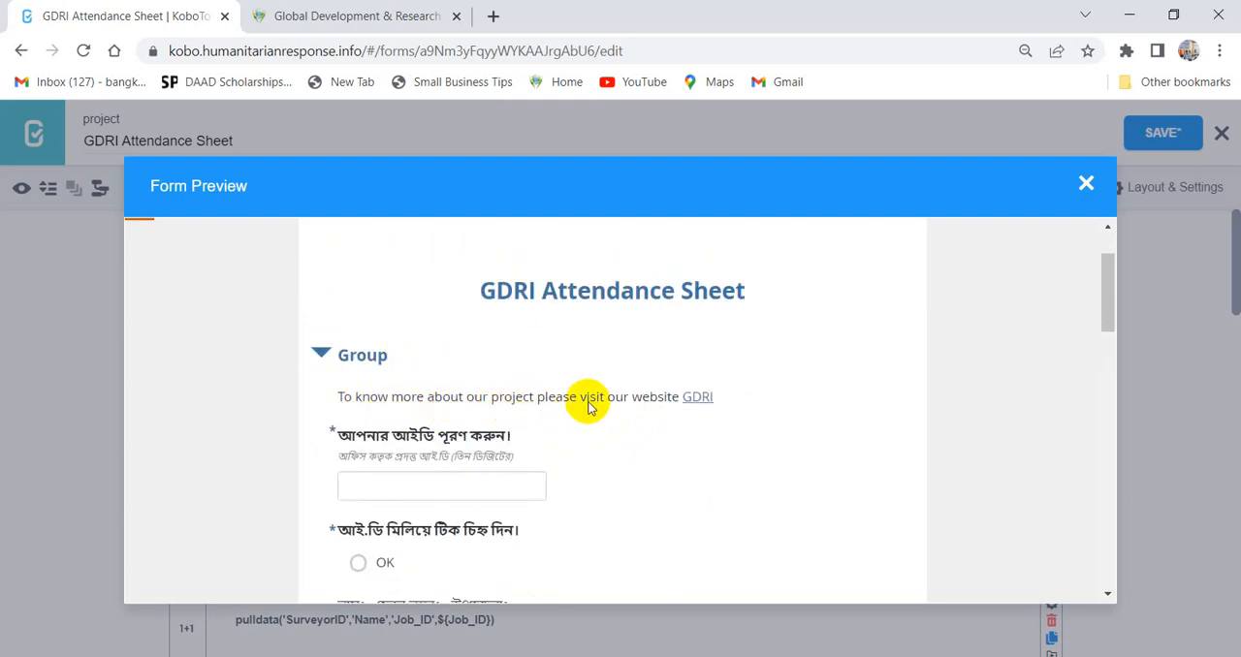
pyautogui.moveTo(670, 411)
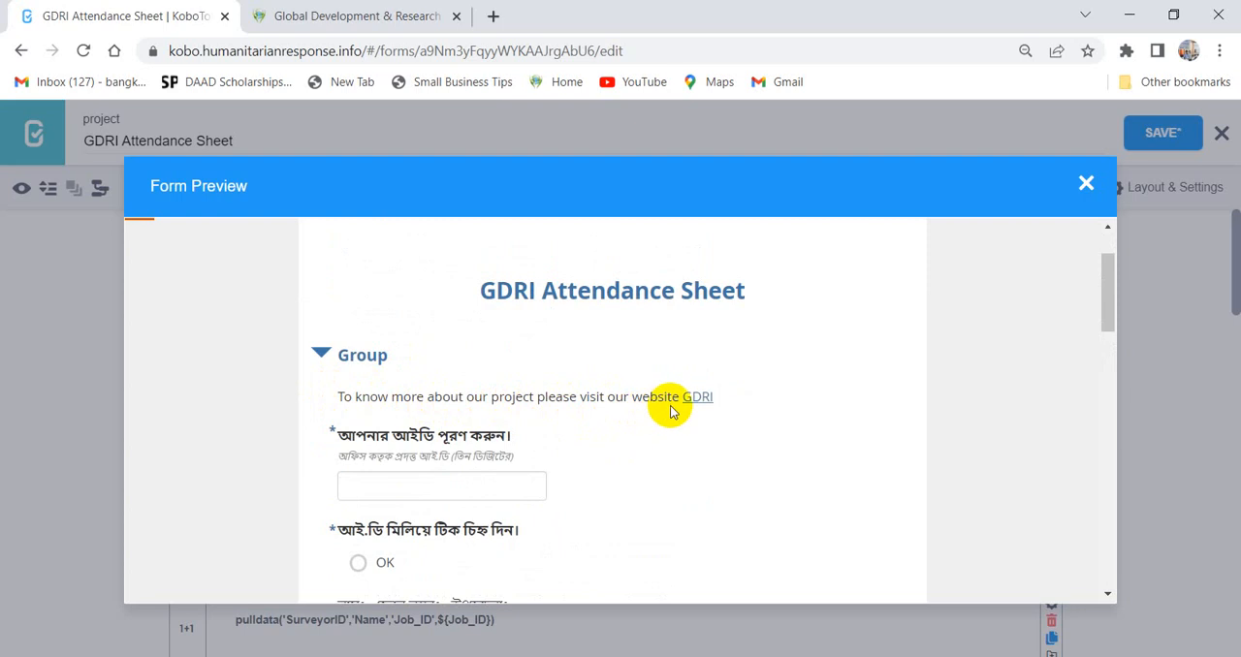
pyautogui.click(697, 395)
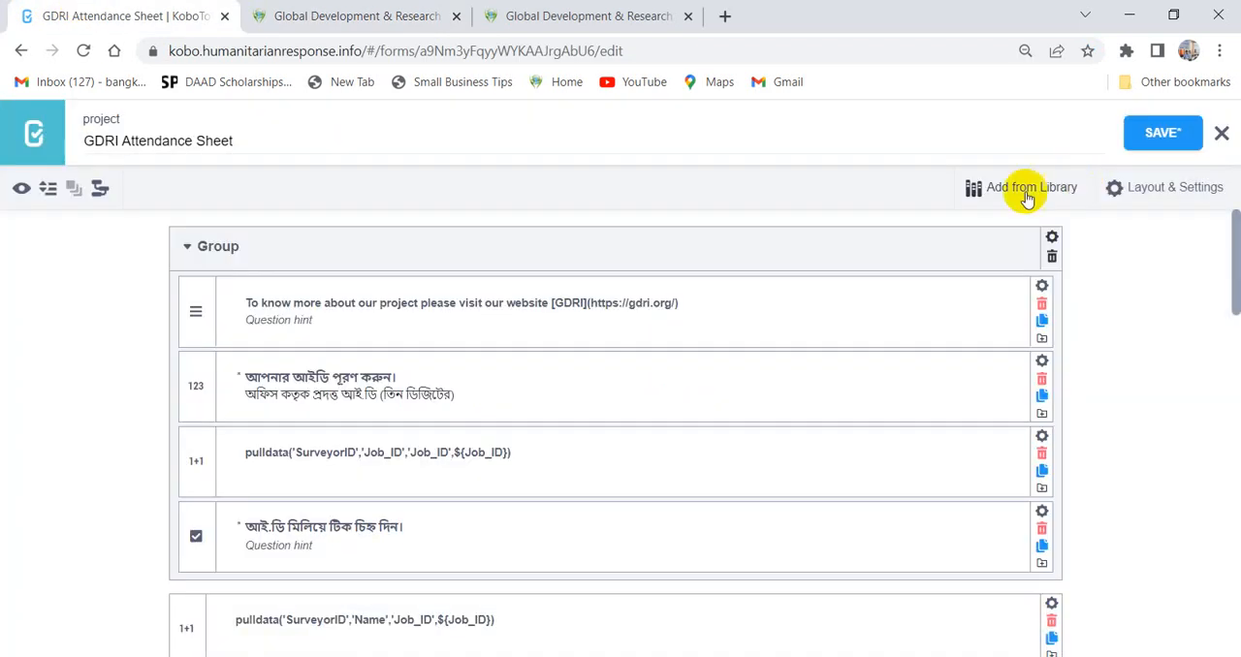
# Insert a space between [GDRI] and the address, then preview the note as plain text
pyautogui.click(461, 302)
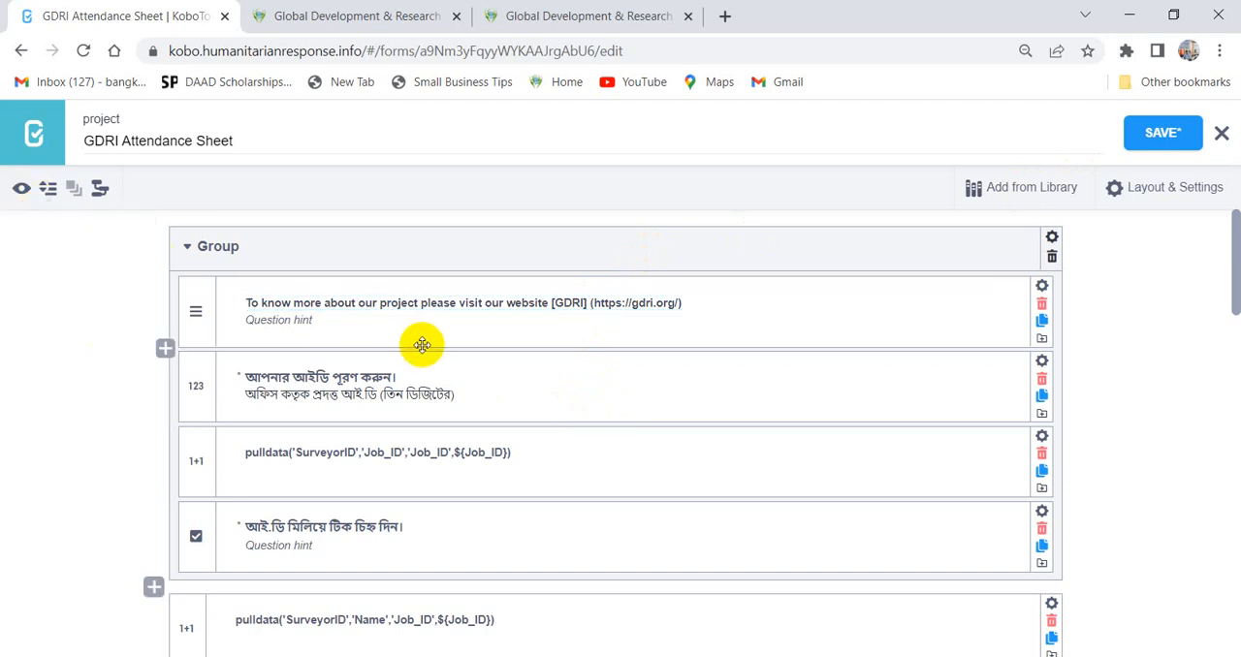
pyautogui.click(21, 188)
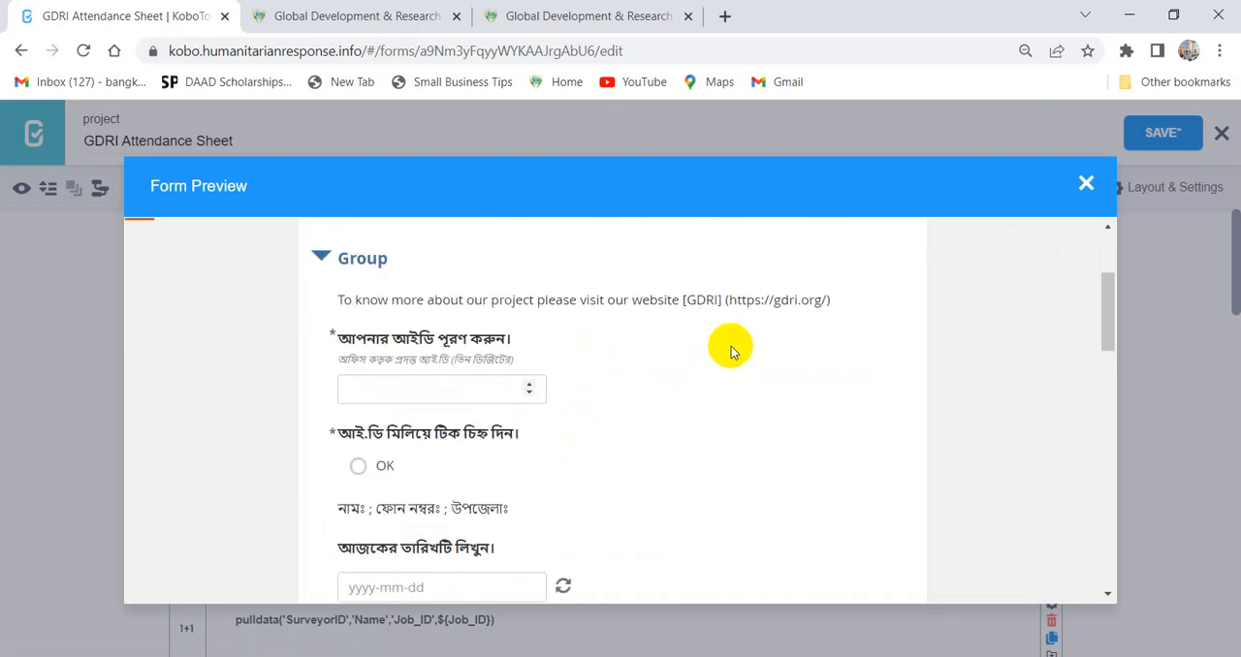
pyautogui.moveTo(845, 306)
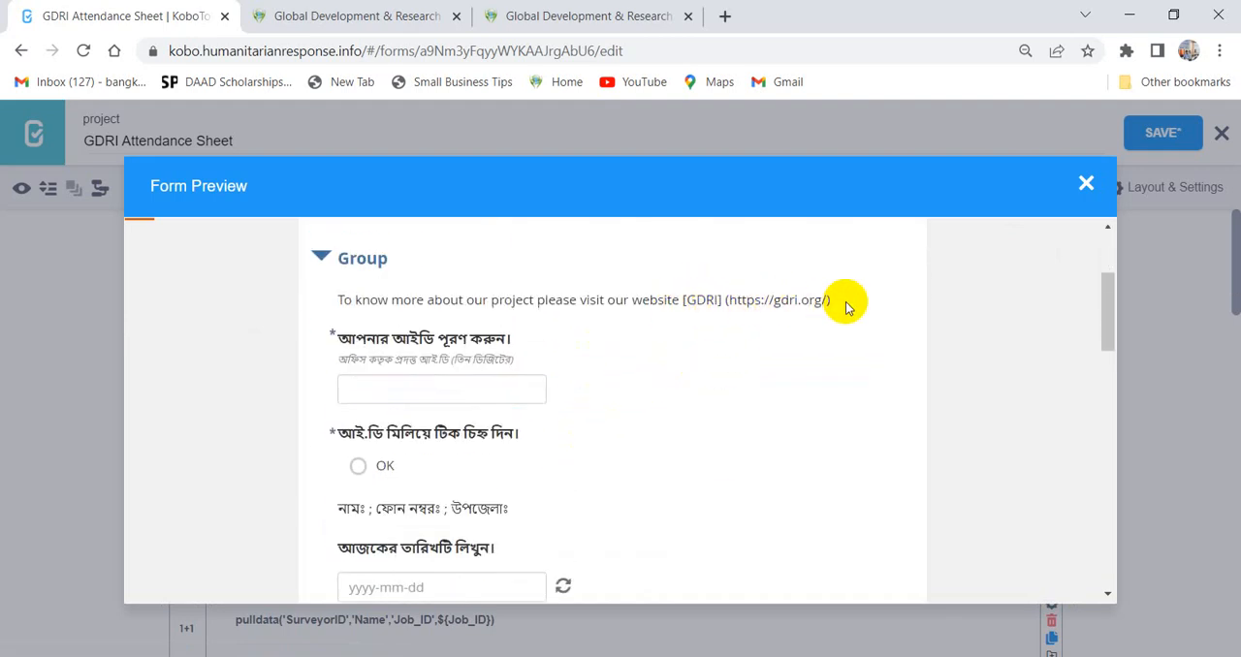
pyautogui.moveTo(826, 318)
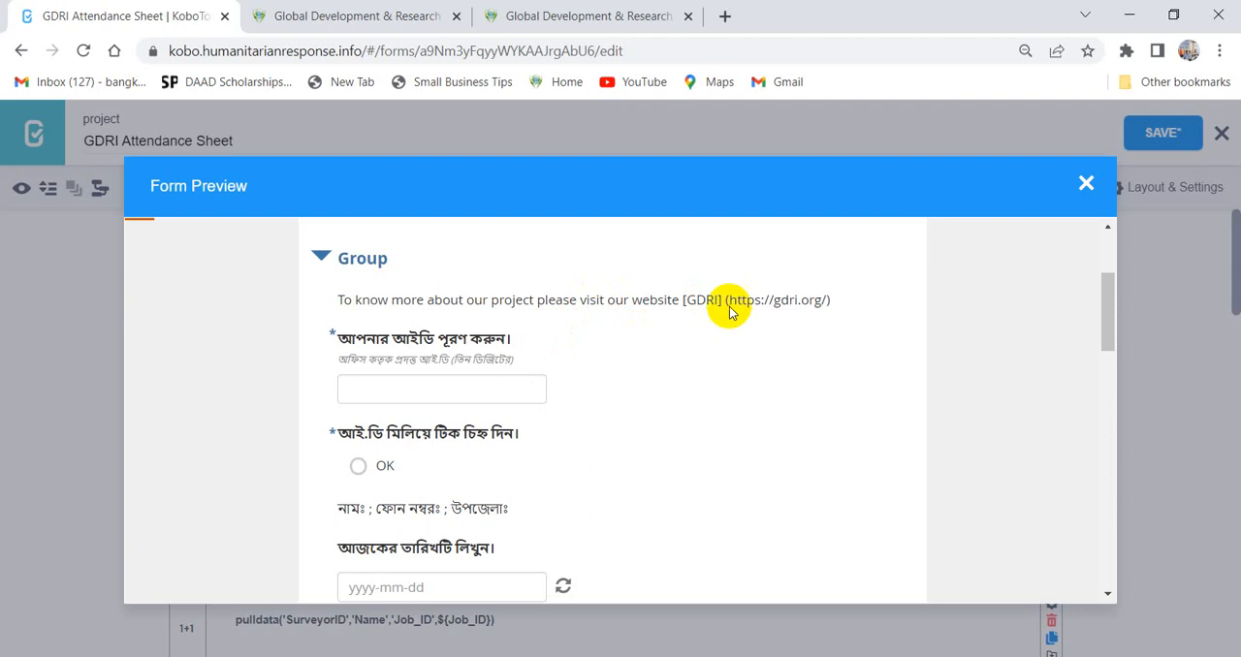
pyautogui.moveTo(725, 308)
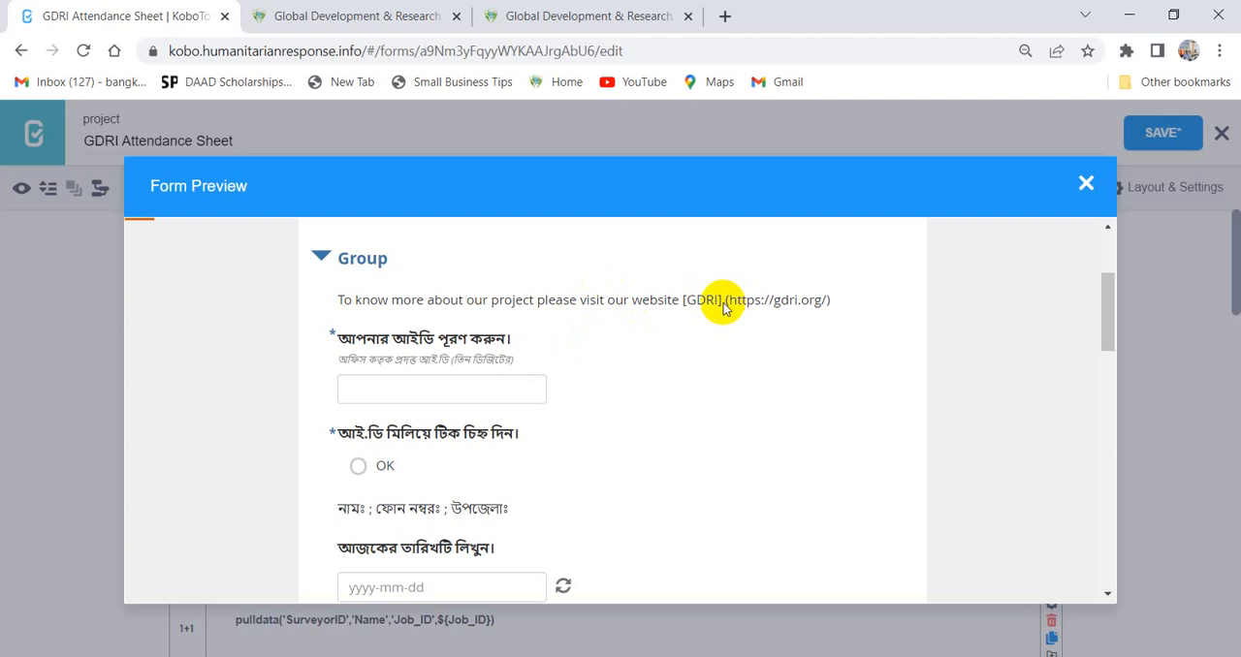
pyautogui.moveTo(702, 322)
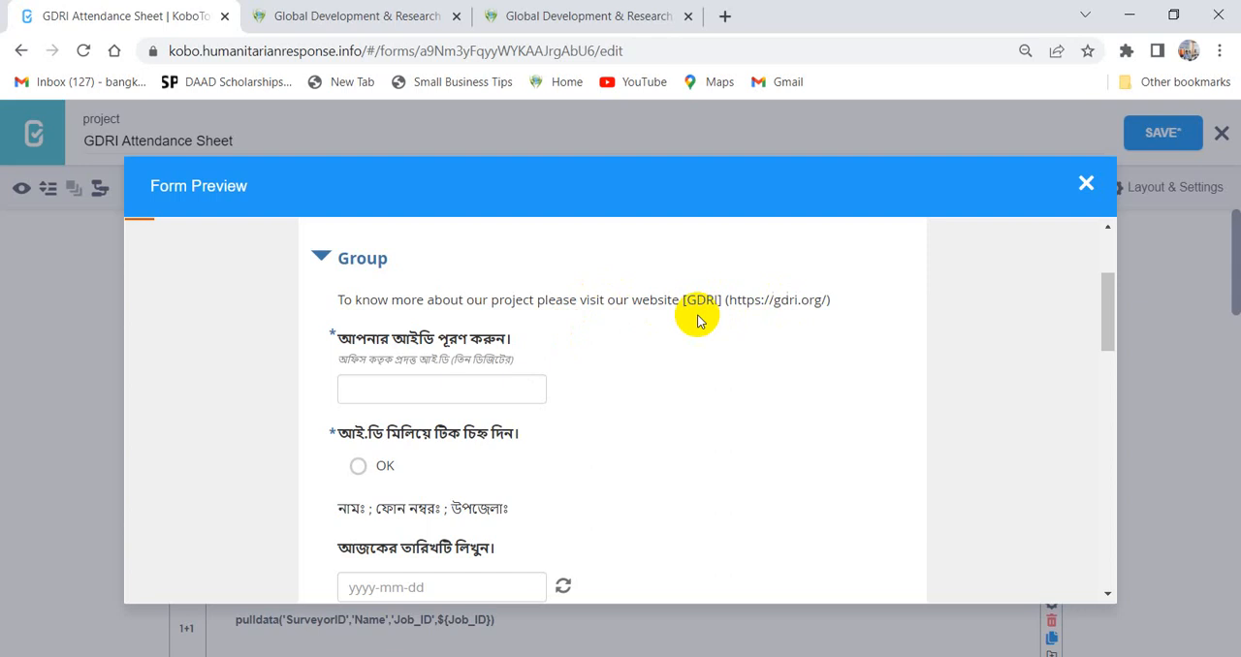
pyautogui.moveTo(717, 308)
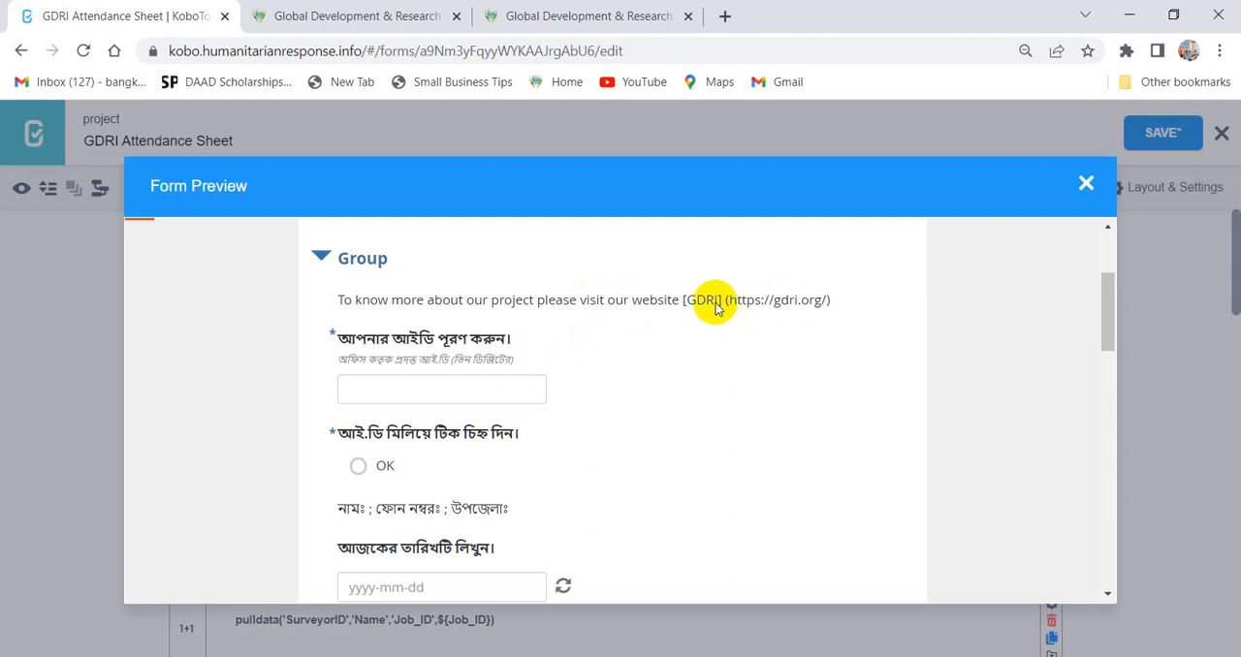
pyautogui.moveTo(732, 303)
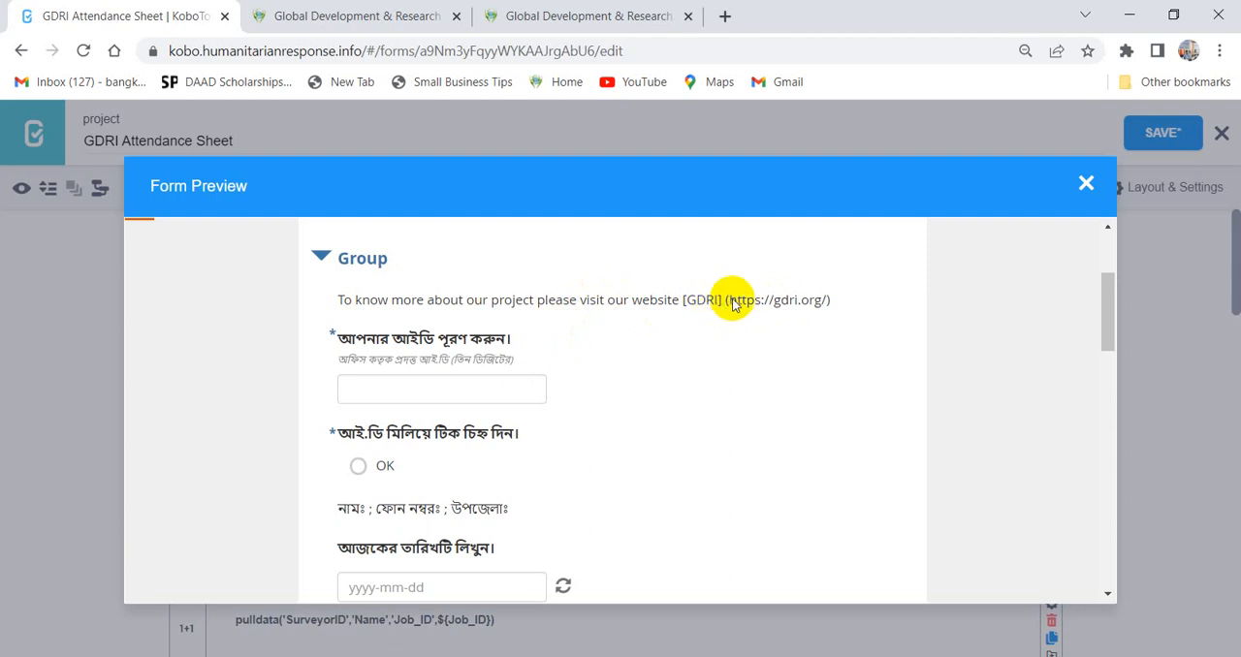
pyautogui.moveTo(725, 304)
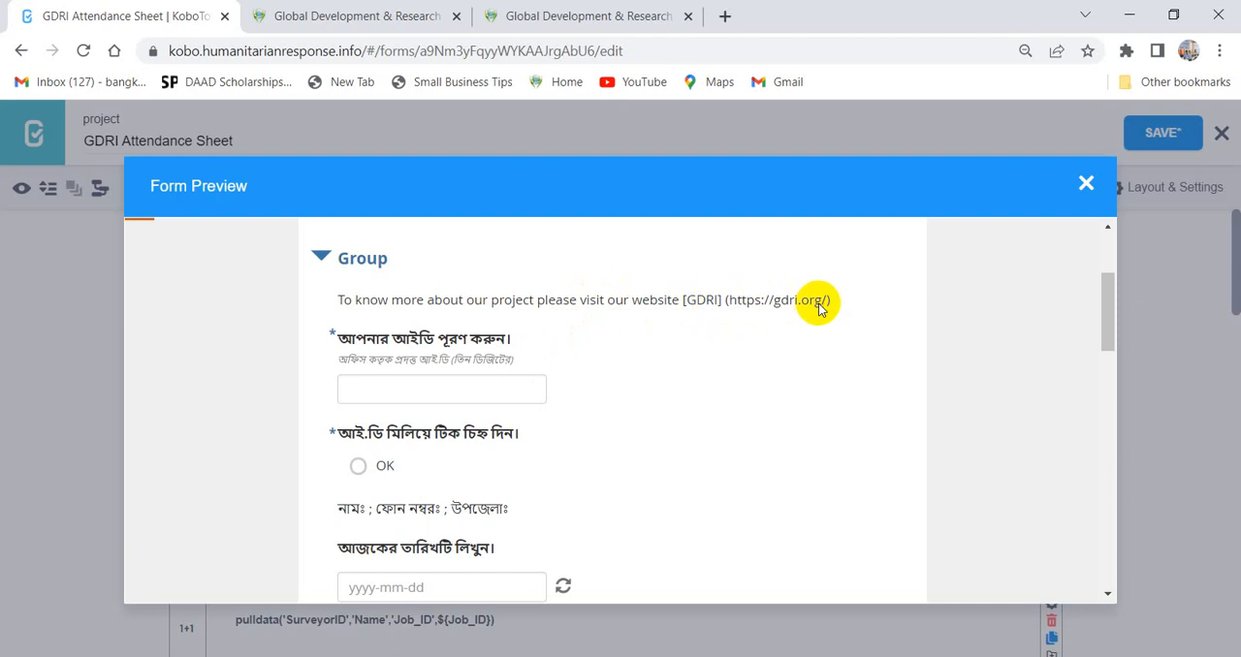
pyautogui.moveTo(989, 225)
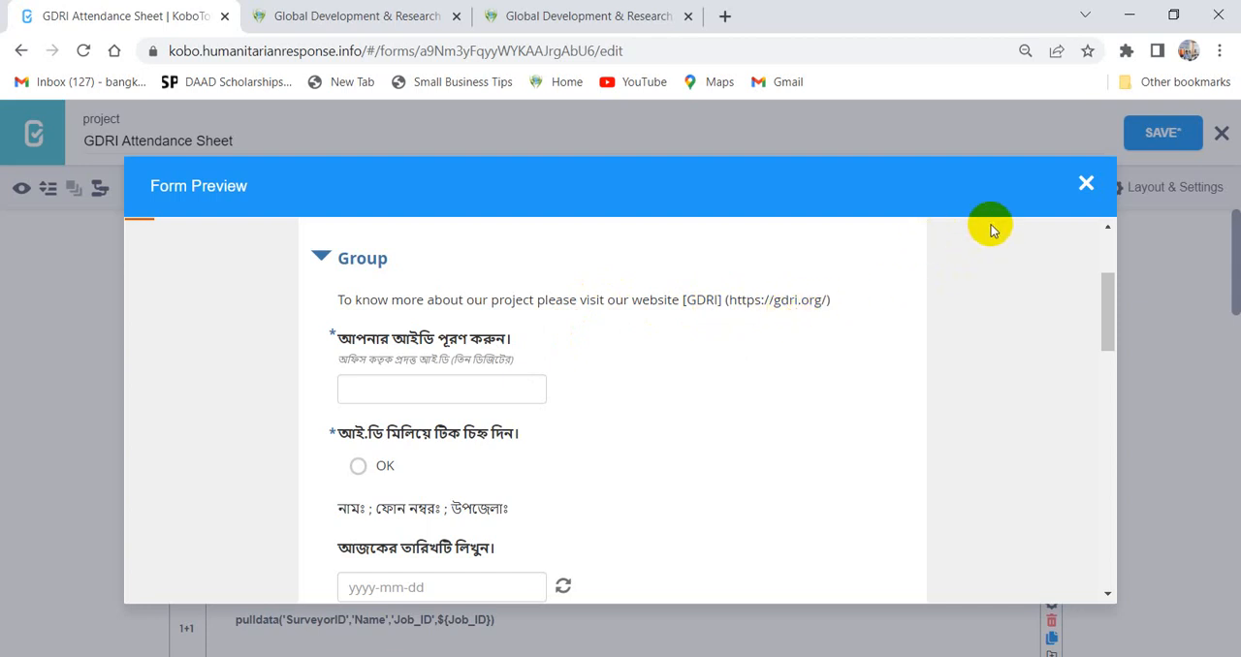